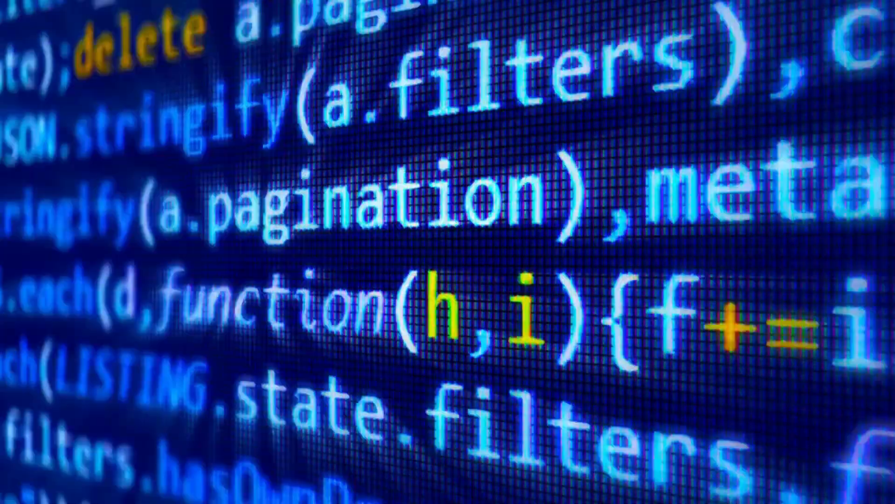
pyautogui.scroll(-3)
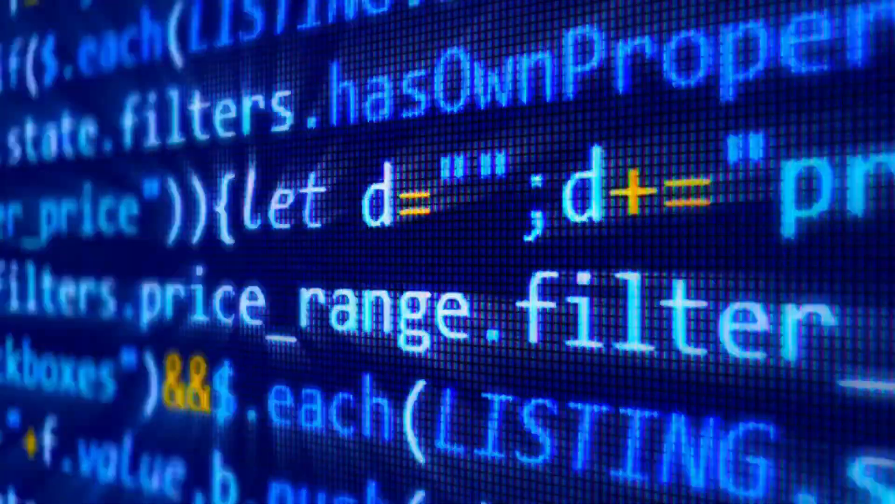